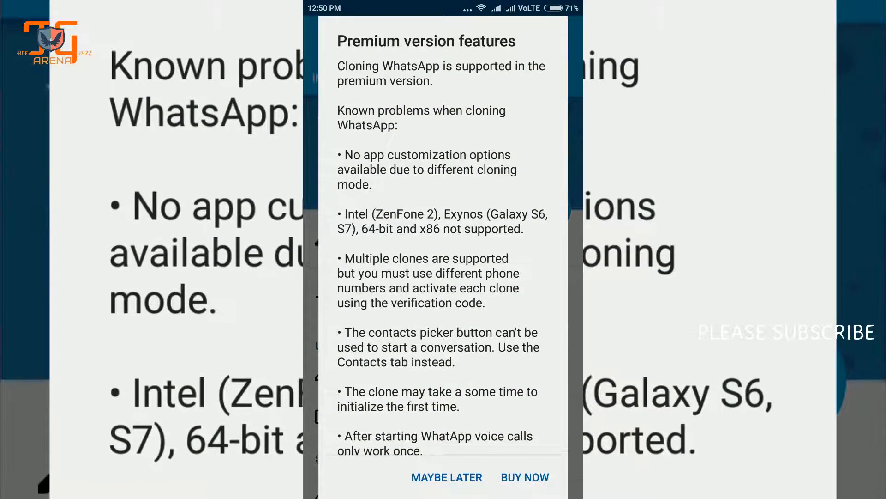
Retry cloning WhatsApp and dismiss the premium-only notice with Maybe Later each time
left_click(446, 476)
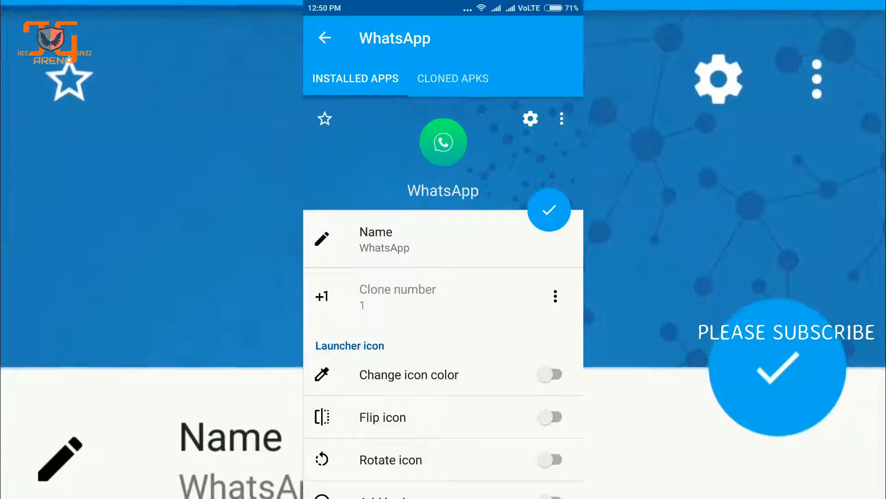
left_click(549, 211)
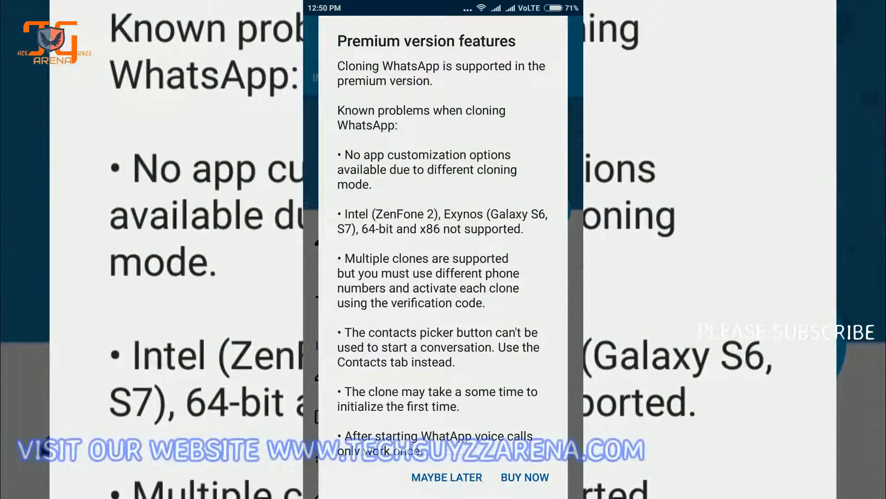
left_click(446, 476)
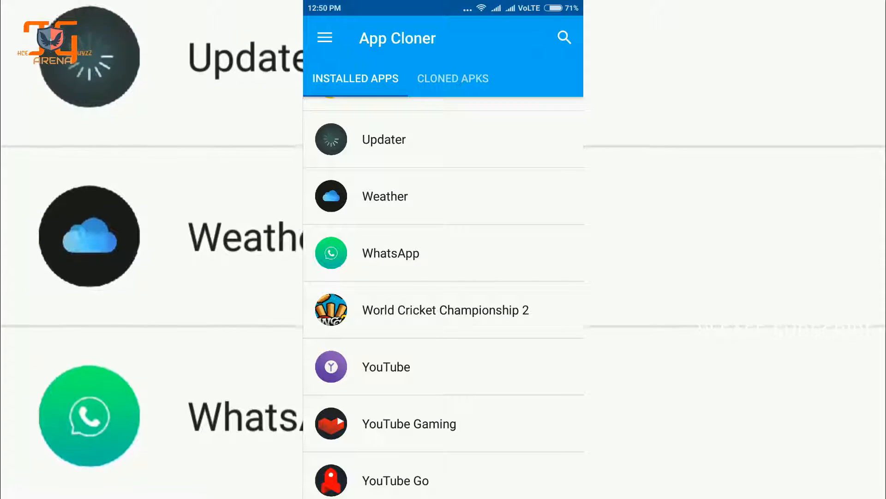
Find Duo in the installed apps list and create its clone
scroll("up", 3)
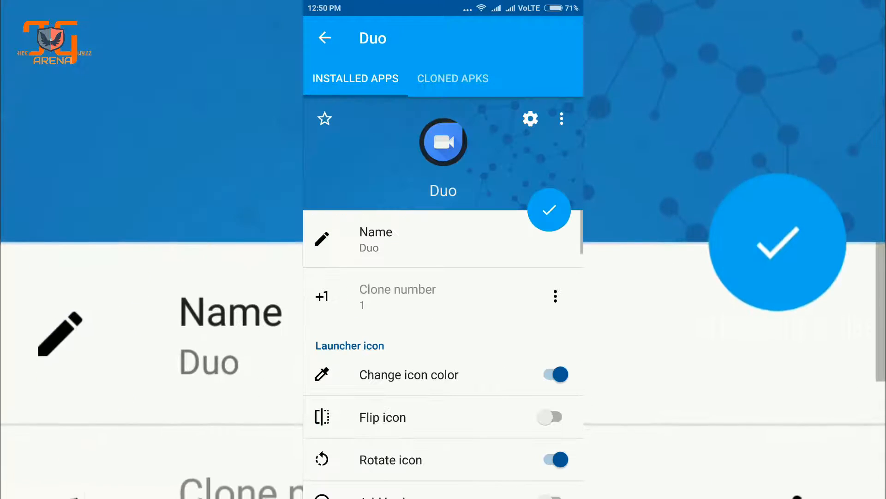
left_click(549, 209)
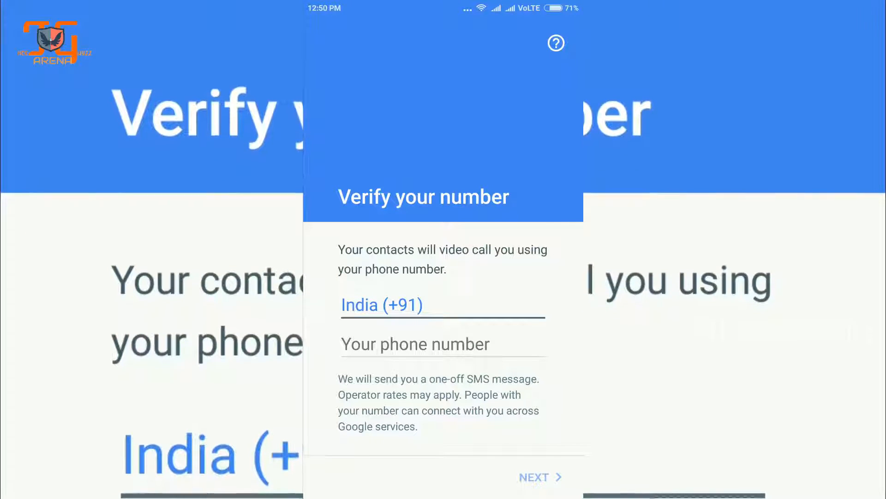
Enter a phone number in the cloned Duo and submit it with Next, triggering the crash
left_click(443, 343)
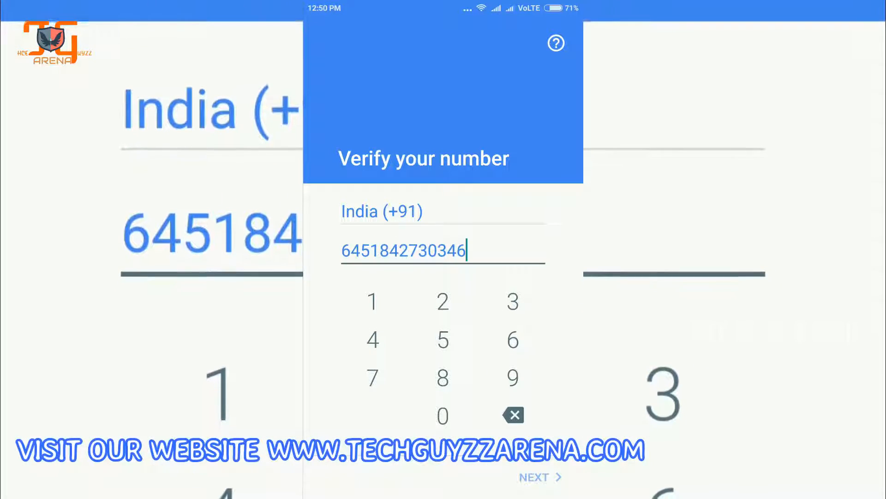
left_click(513, 415)
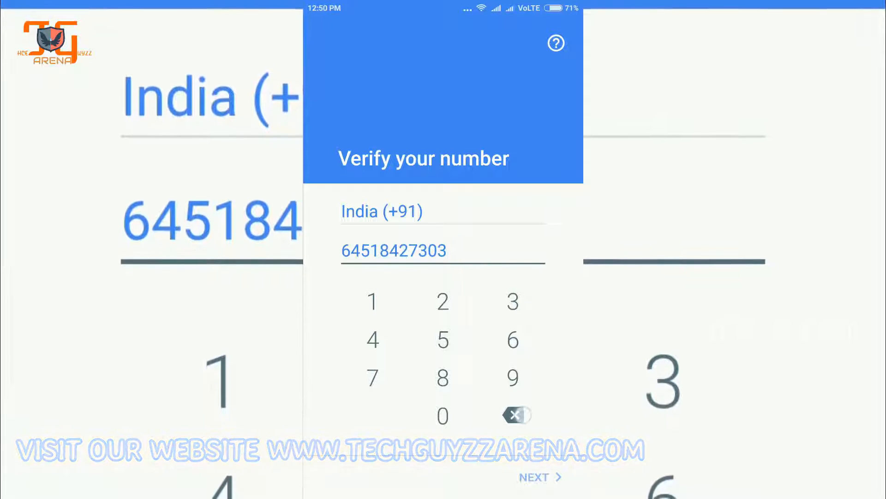
left_click(513, 416)
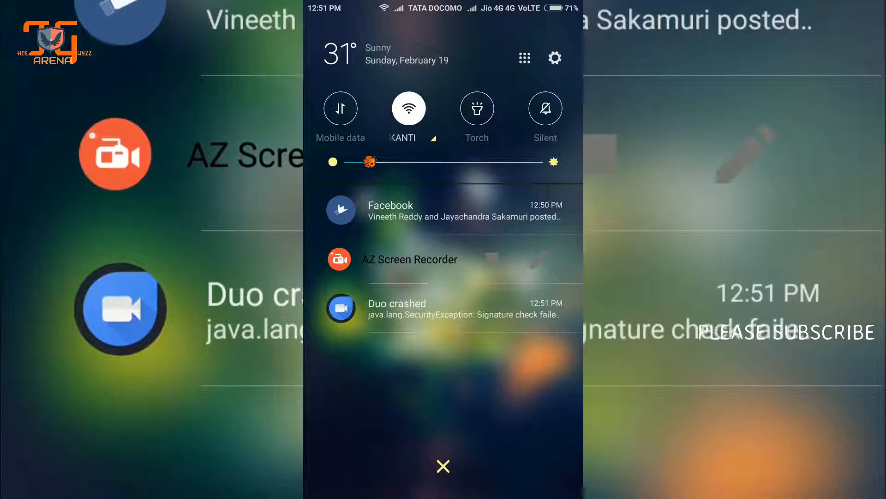
Close the notification shade to reveal the home screen with both Duo icons
left_click(443, 466)
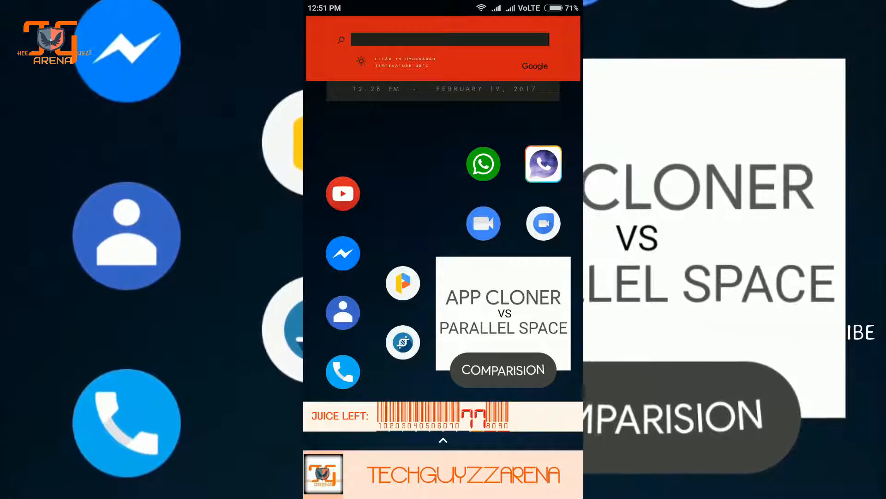
Launch App Cloner from the home screen to its cloned APKs list
left_click(403, 282)
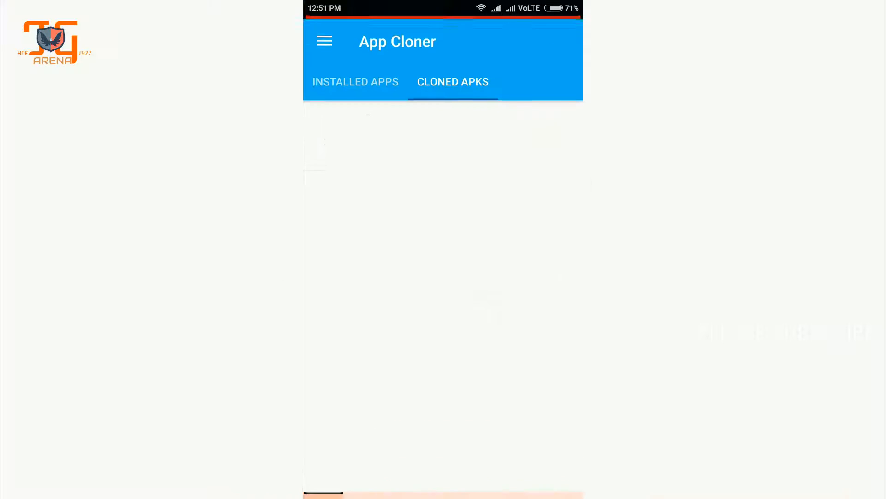
Review the cloned Duo's Change icon color dialog, cancel it, and return to the installed apps list
left_click(356, 82)
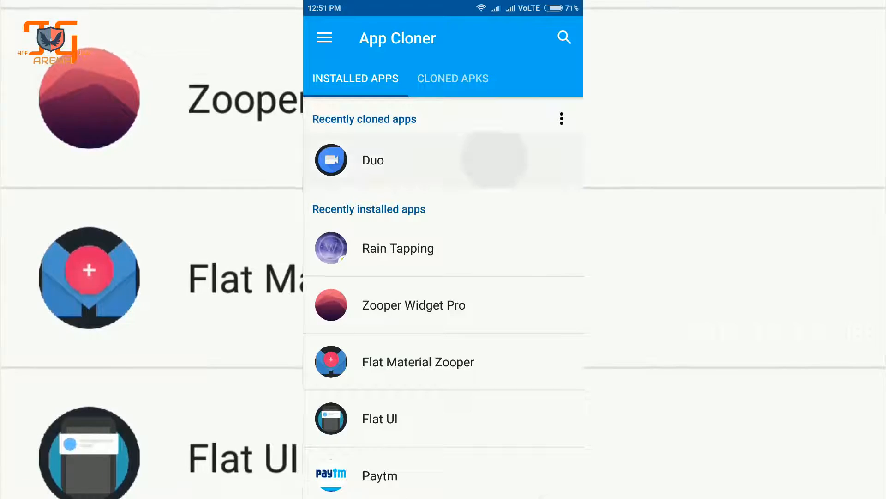
left_click(372, 159)
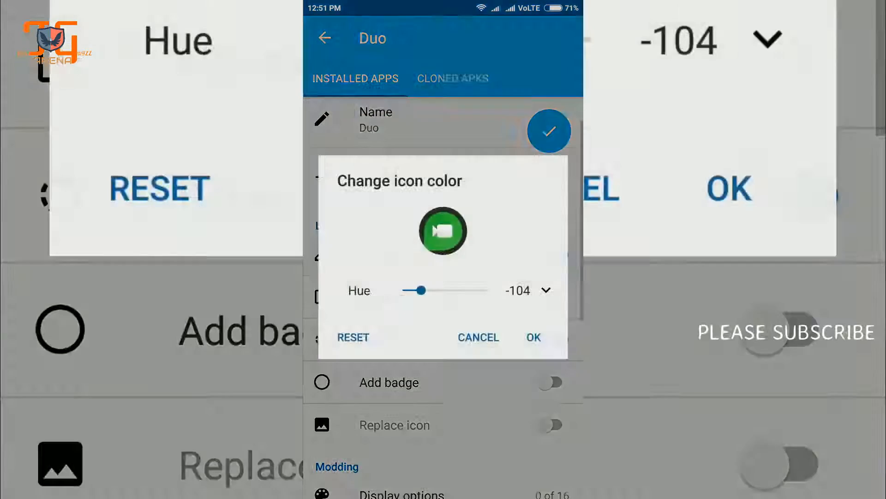
left_click(532, 338)
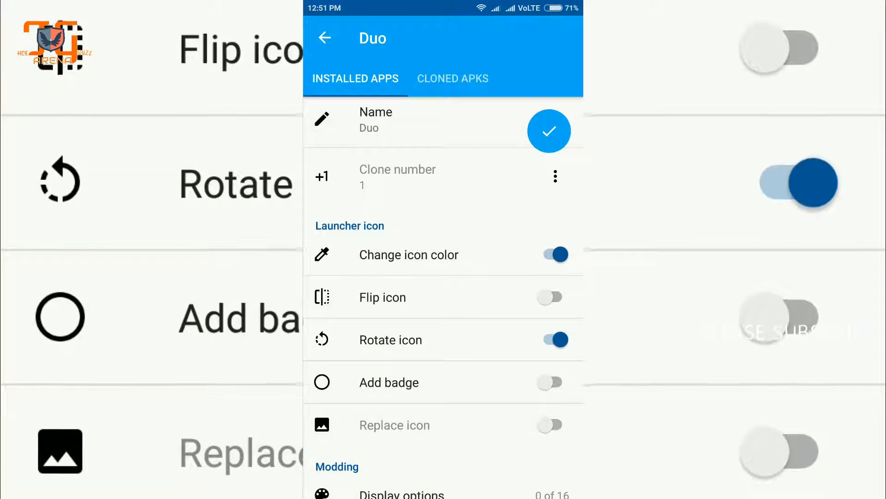
left_click(324, 38)
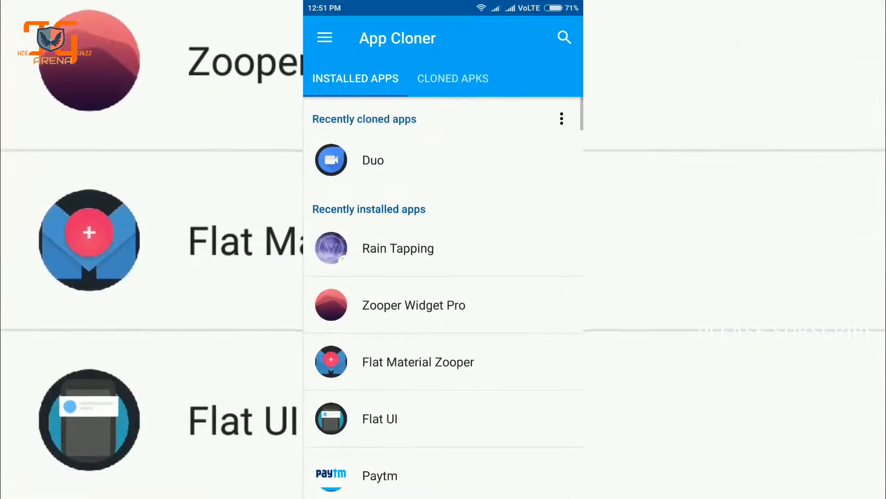